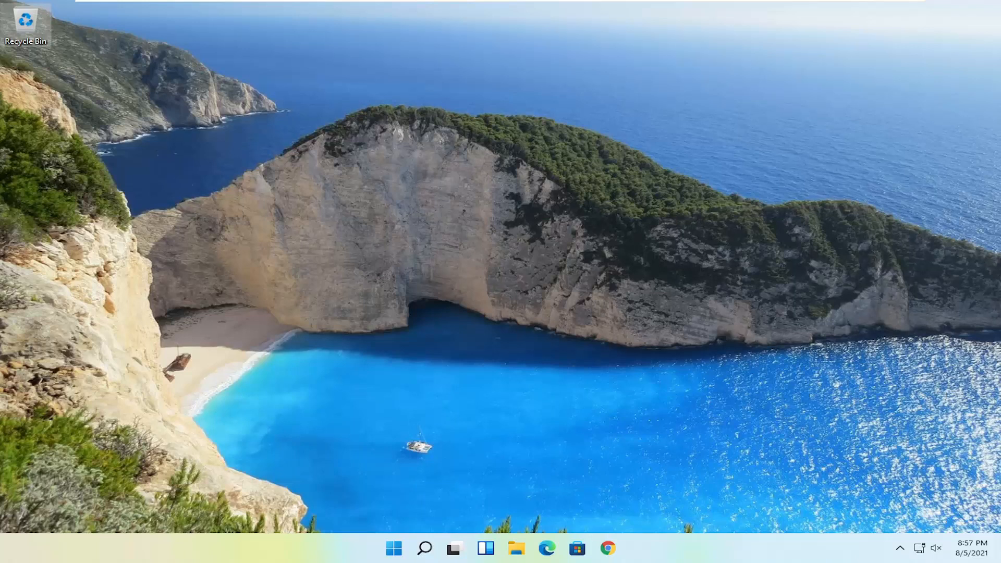
pyautogui.moveTo(398, 337)
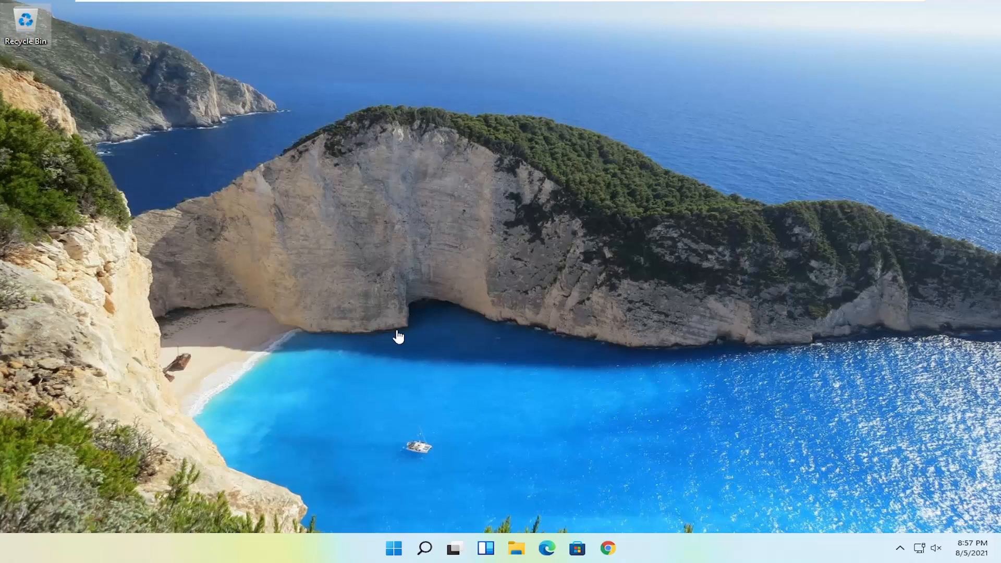
# Step: Search the taskbar for 'control panel' so Control Panel shows as the best match
pyautogui.click(424, 547)
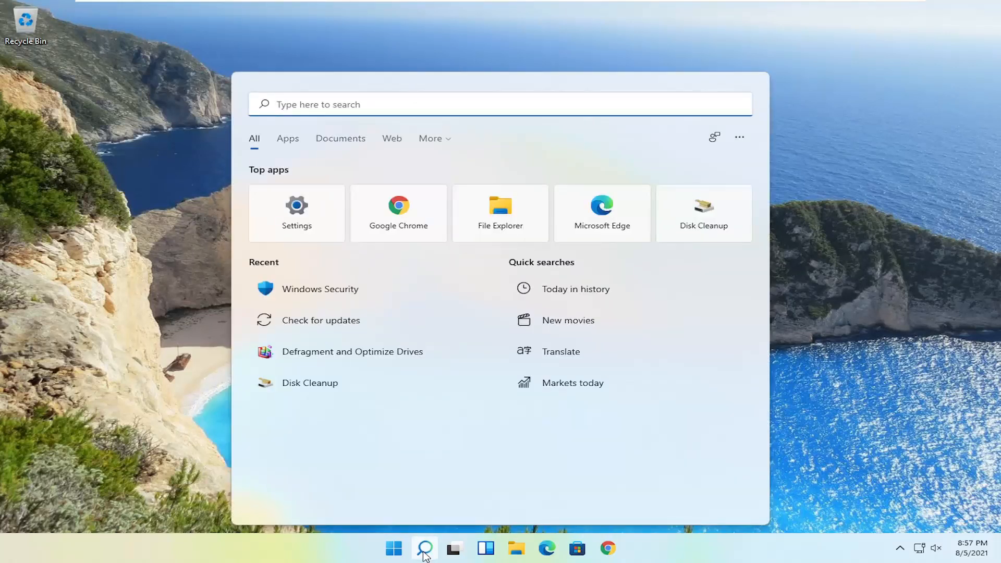
pyautogui.write('control panel')
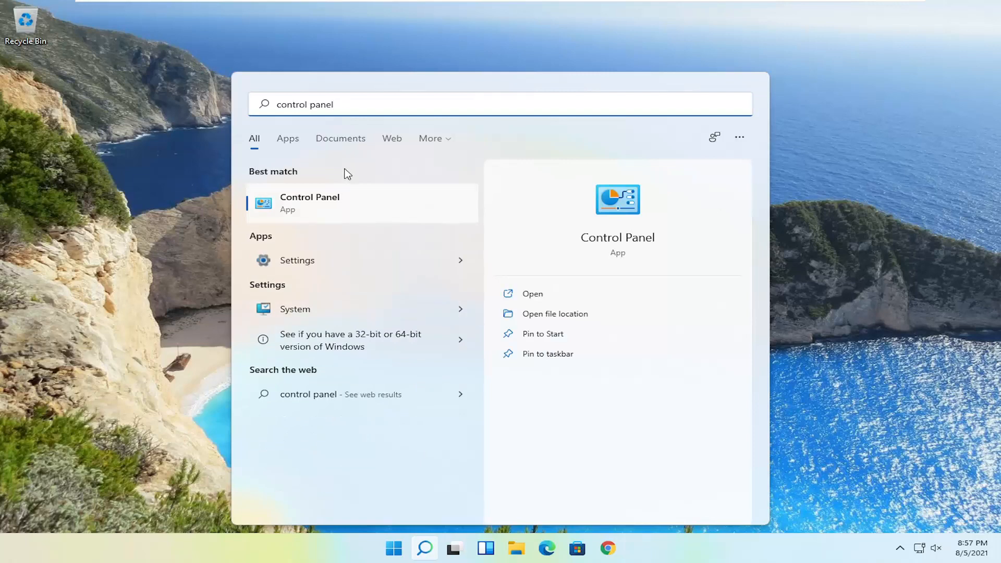
# Step: Launch Control Panel in Large icons view and go to Network and Sharing Center
pyautogui.click(533, 294)
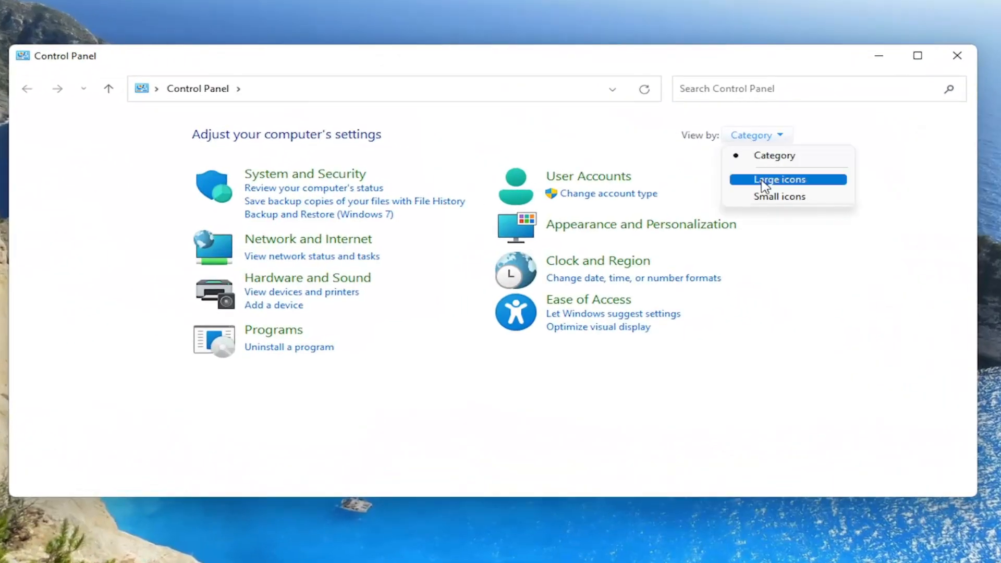
pyautogui.click(778, 180)
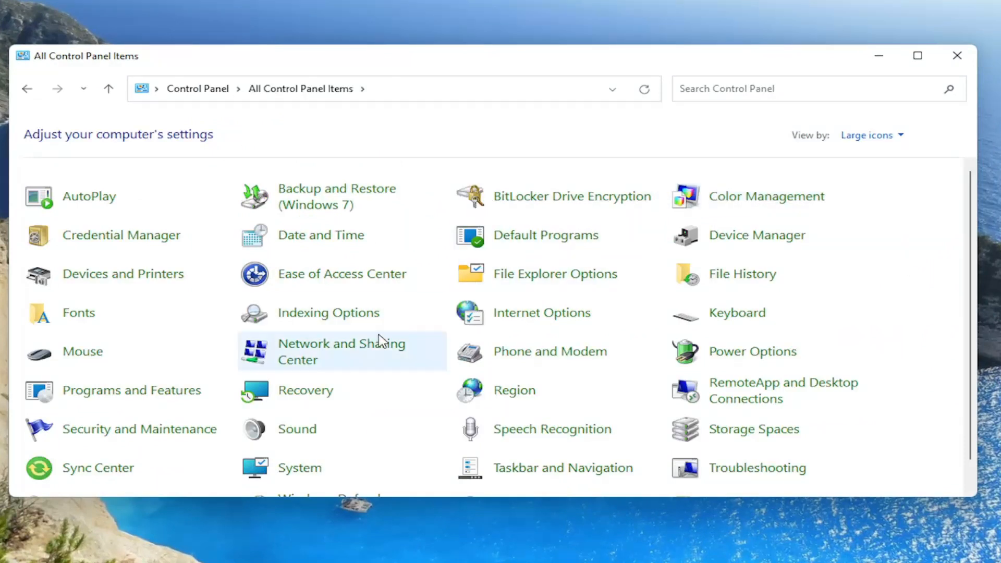
pyautogui.moveTo(342, 351)
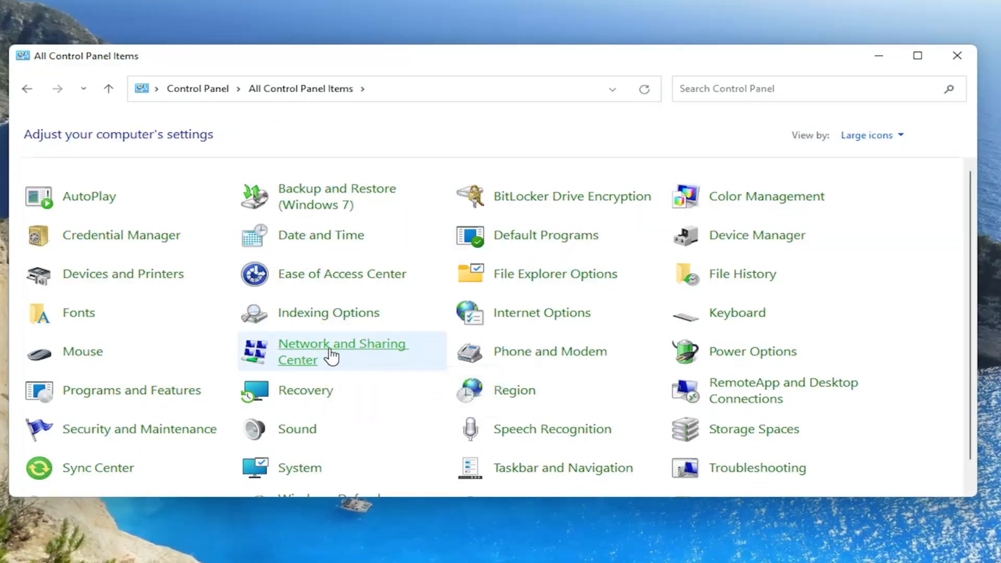
pyautogui.click(343, 351)
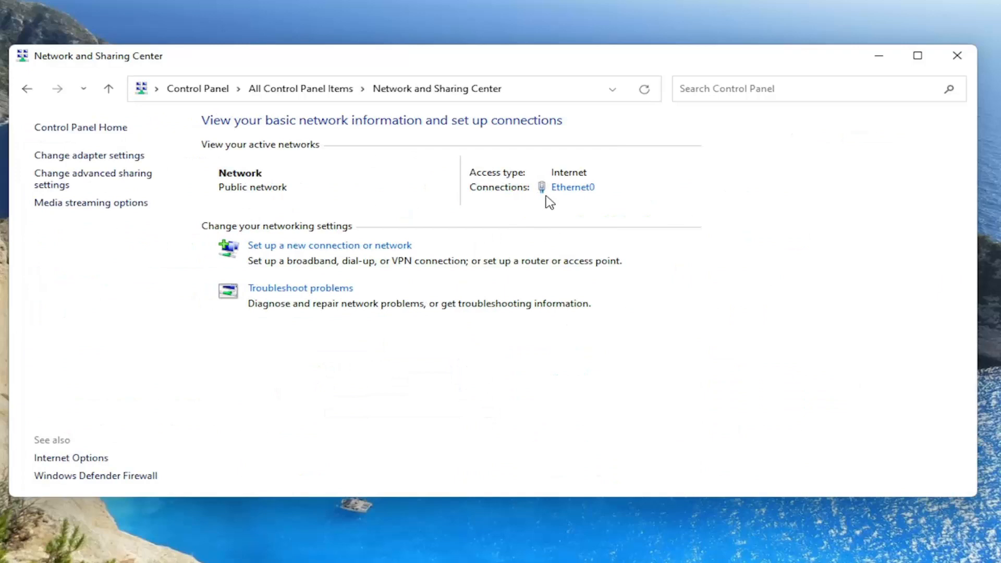
pyautogui.moveTo(569, 191)
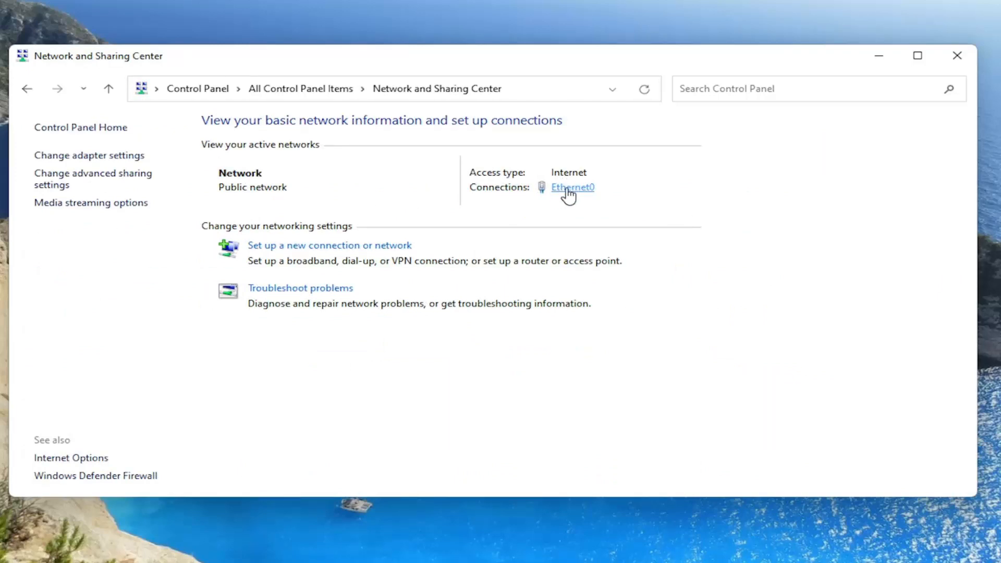
# Step: Show the Ethernet0 Status dialog from the active connections list
pyautogui.click(571, 186)
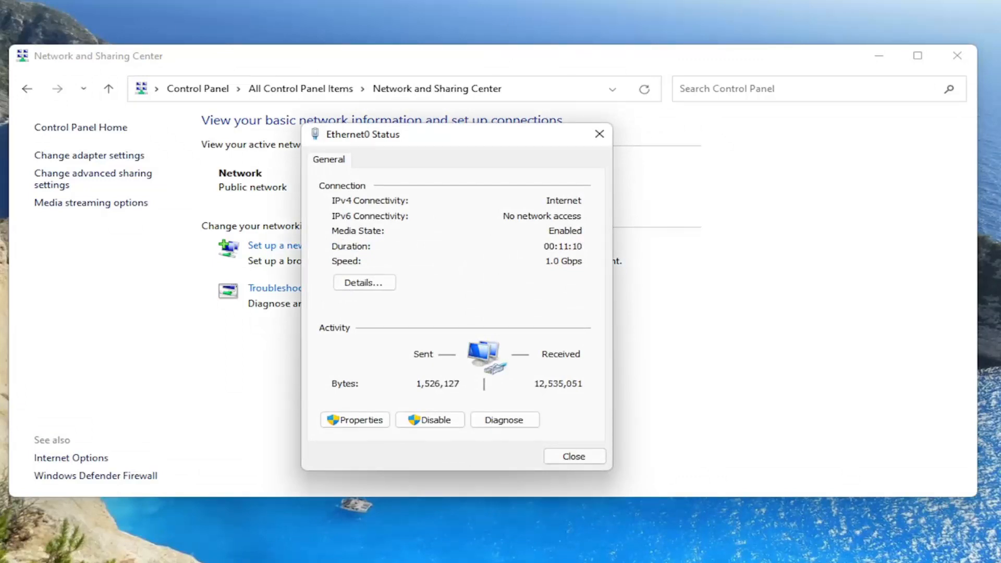
pyautogui.moveTo(442, 282)
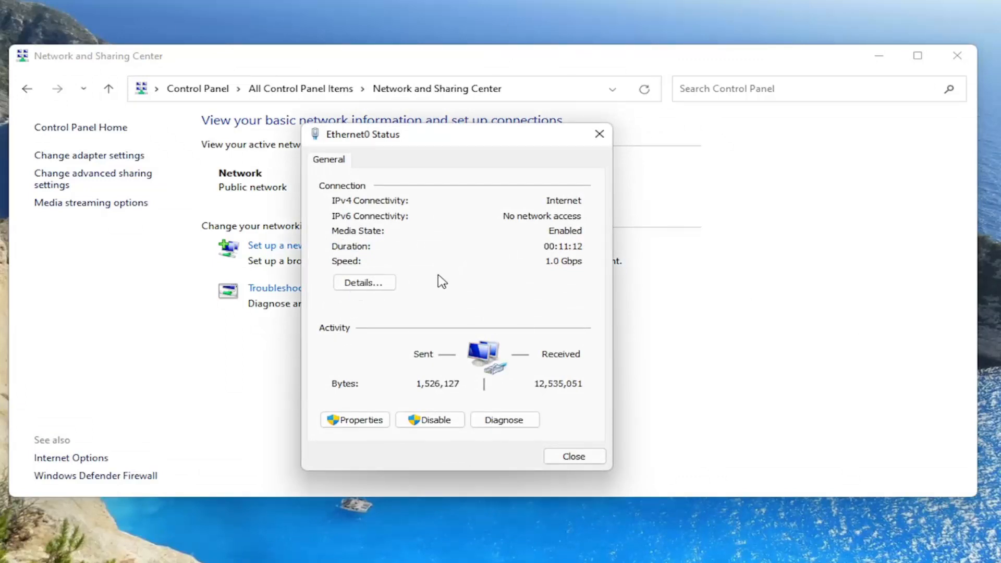
pyautogui.moveTo(409, 270)
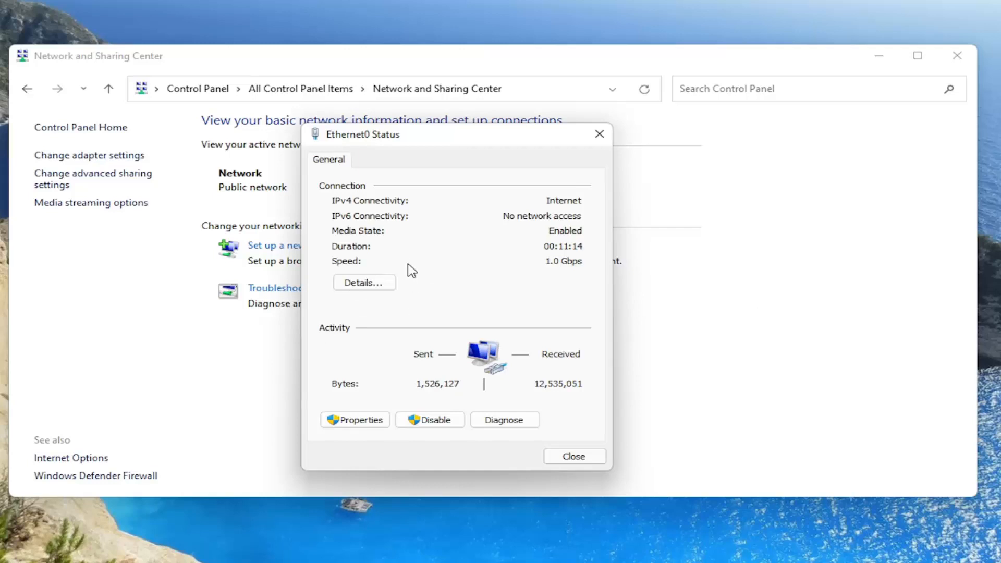
pyautogui.moveTo(419, 283)
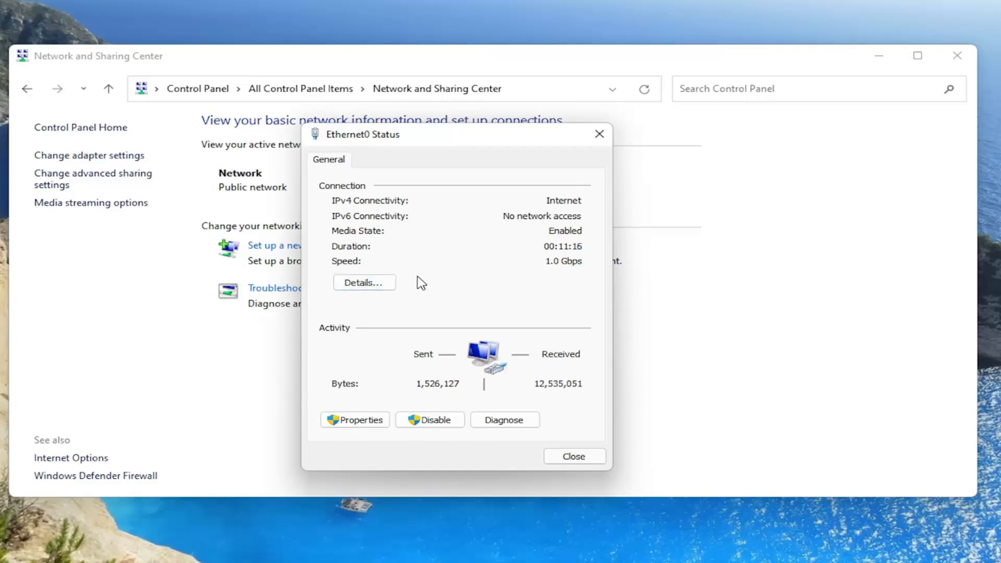
pyautogui.moveTo(446, 286)
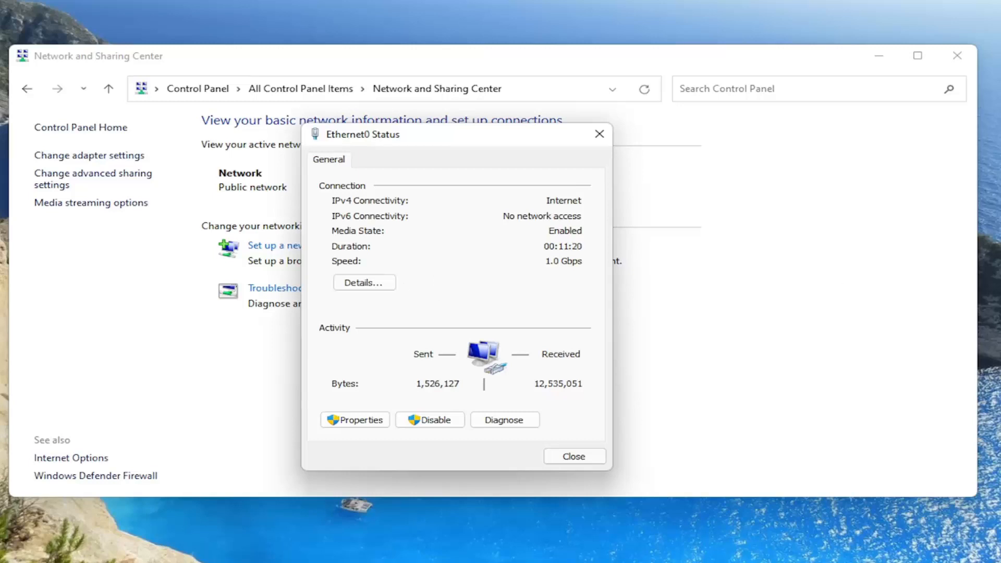
pyautogui.moveTo(818, 413)
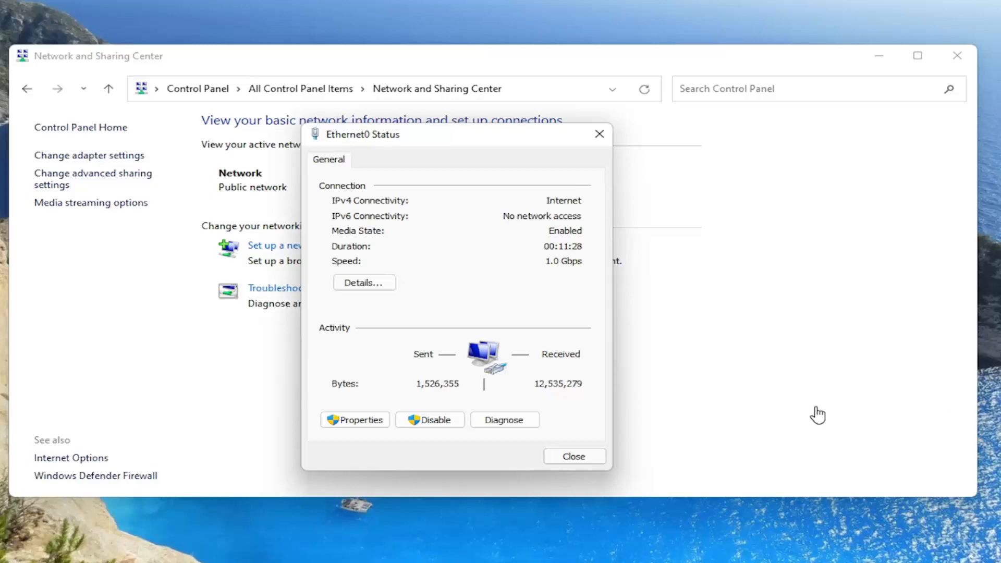